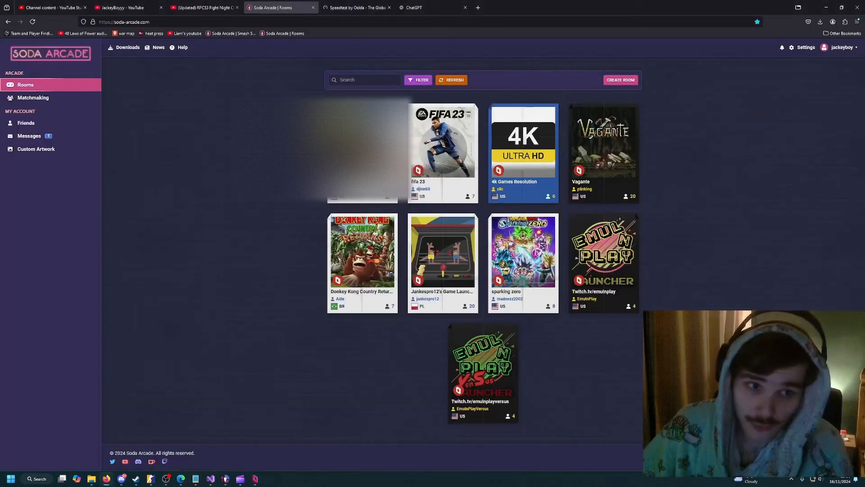
mouse_move(640, 284)
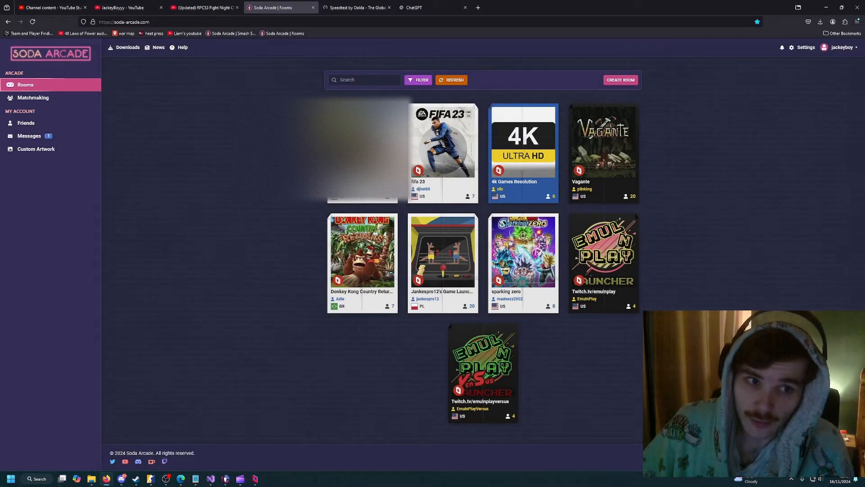
mouse_move(616, 180)
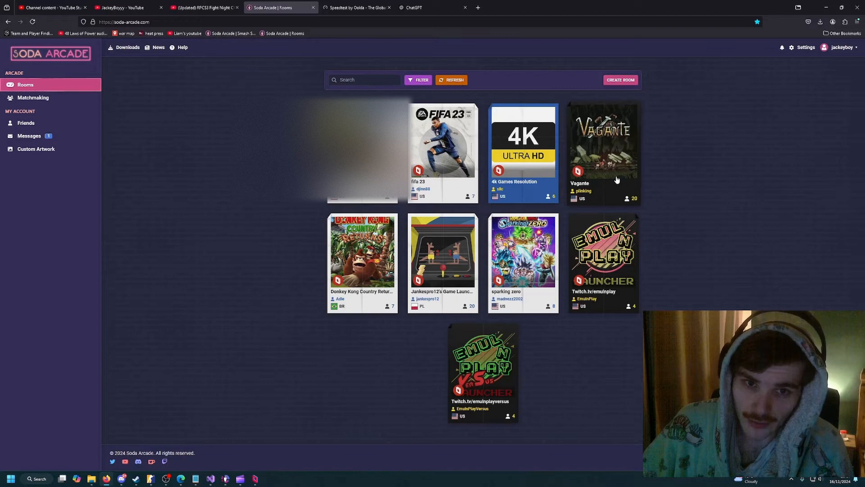
mouse_move(303, 279)
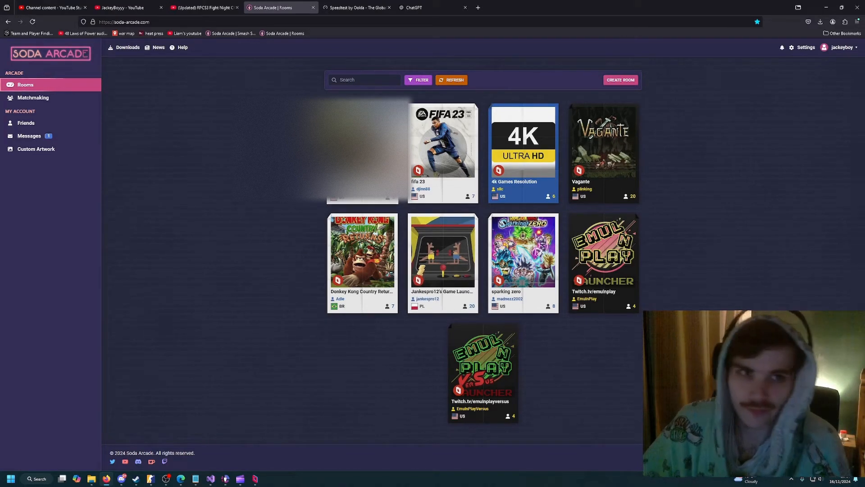
Switch to the Speedtest by Ookla results showing about 931 down and 109 up.
left_click(356, 8)
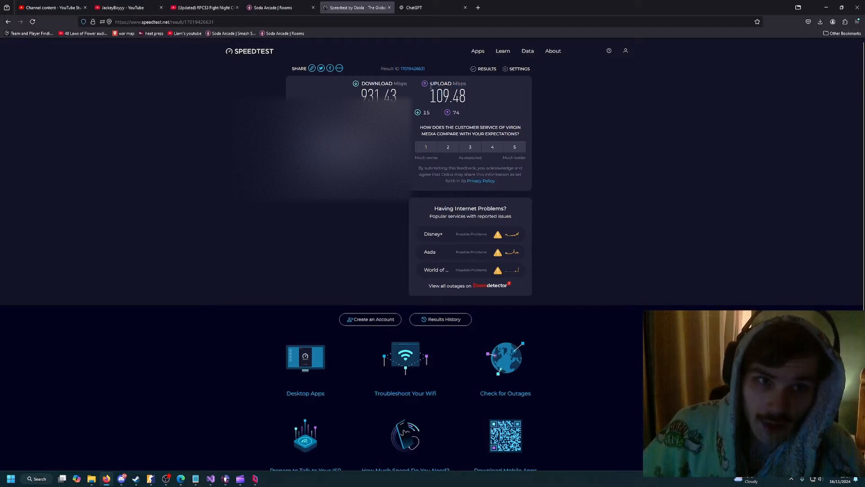
mouse_move(401, 96)
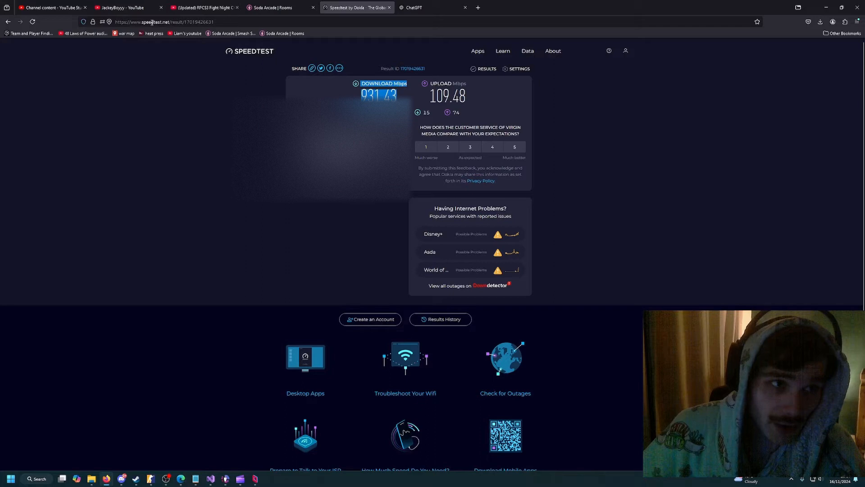
mouse_move(470, 99)
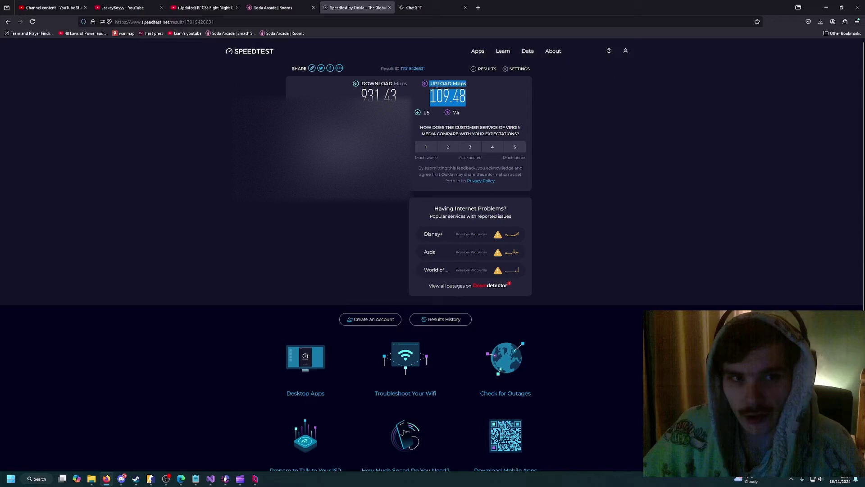
mouse_move(627, 123)
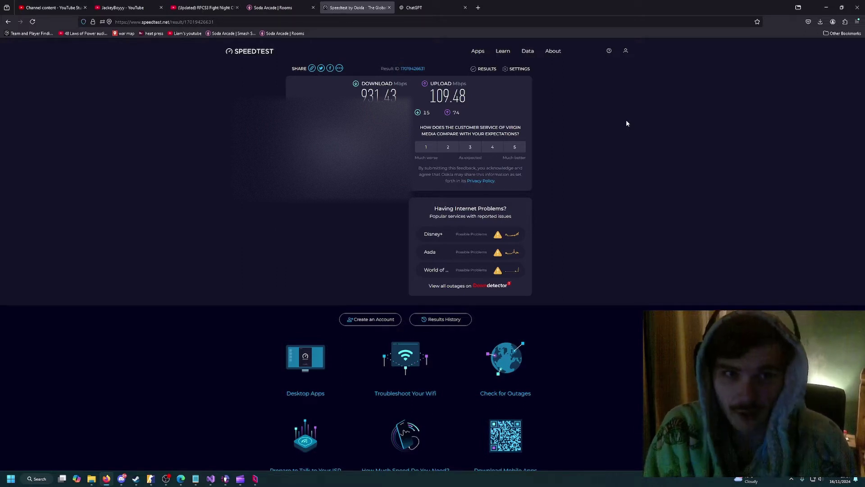
mouse_move(473, 95)
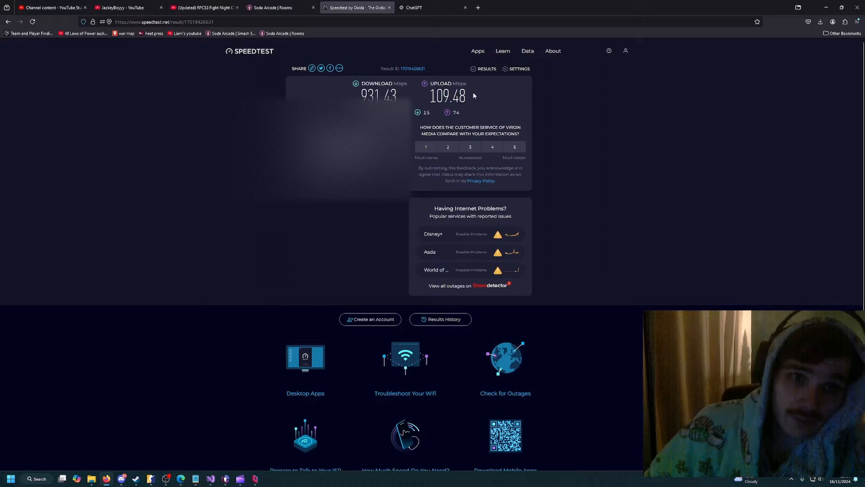
double_click(447, 97)
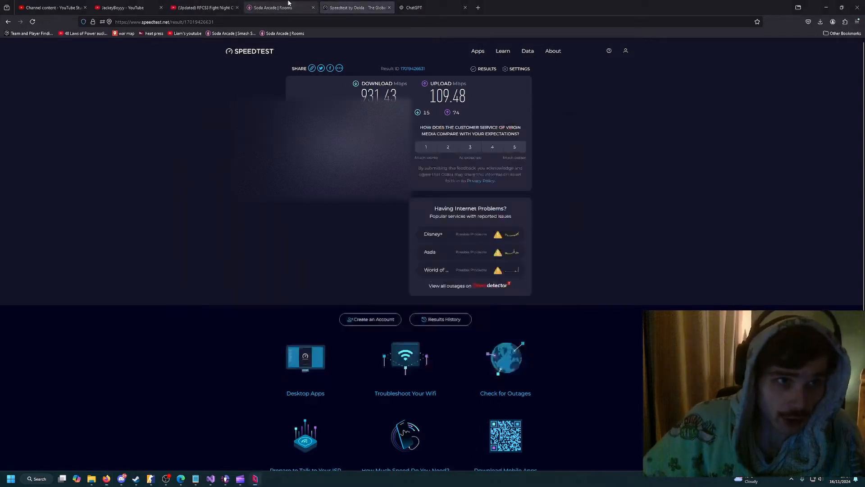
Reach the Smash Soda build guide from the Soda Arcade downloads page.
left_click(278, 7)
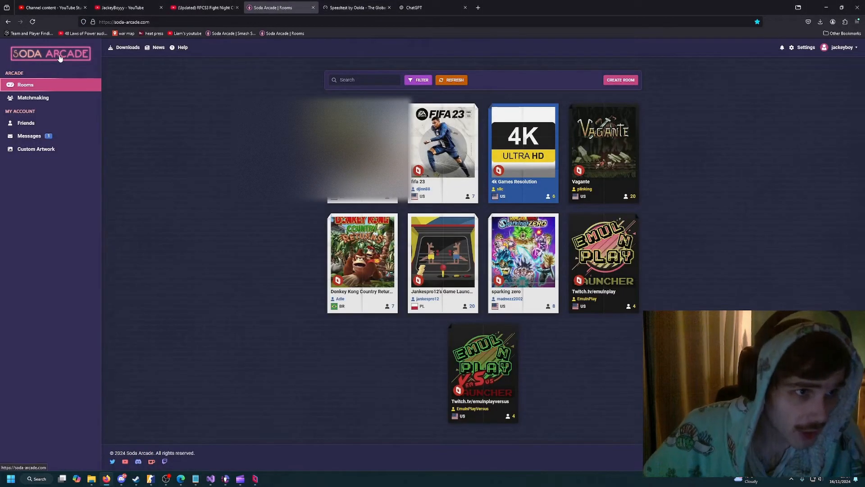
left_click(127, 47)
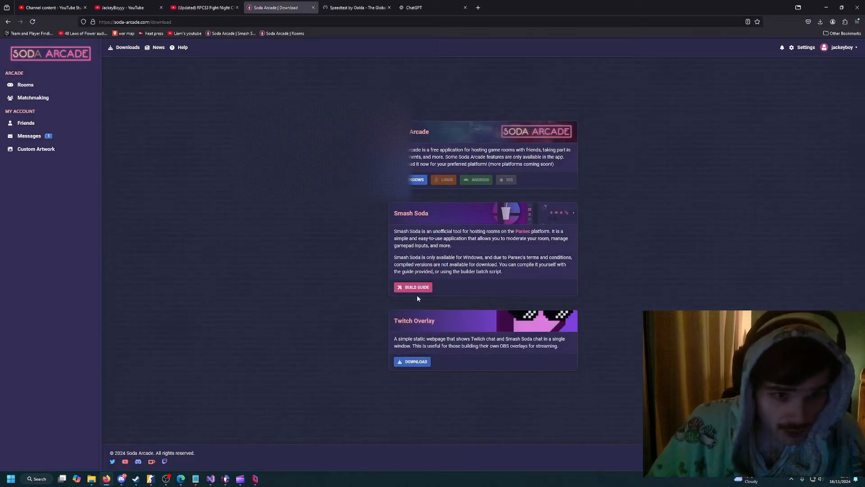
left_click(412, 286)
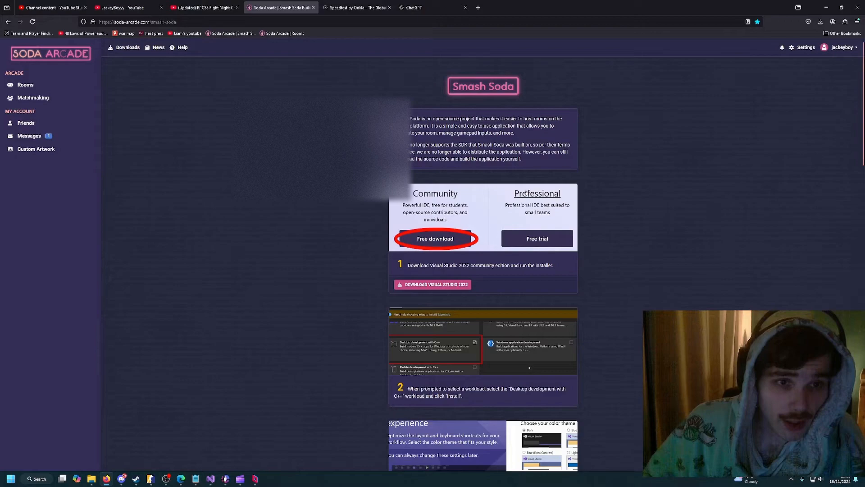
Review the build steps: install Visual Studio 2022, choose workload, clone the repository.
scroll("up", 3)
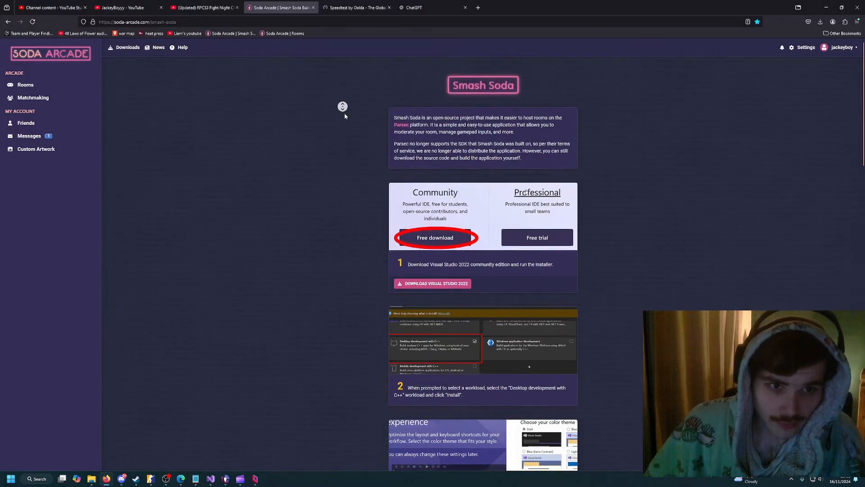
scroll("down", 3)
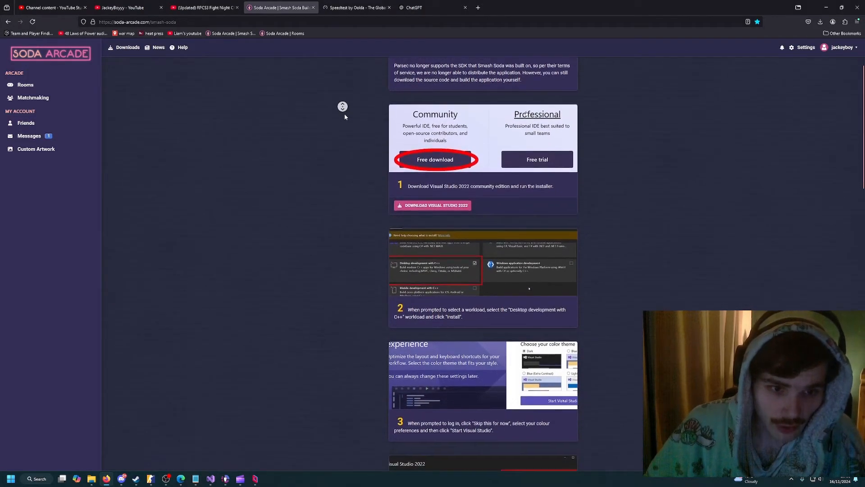
scroll("down", 3)
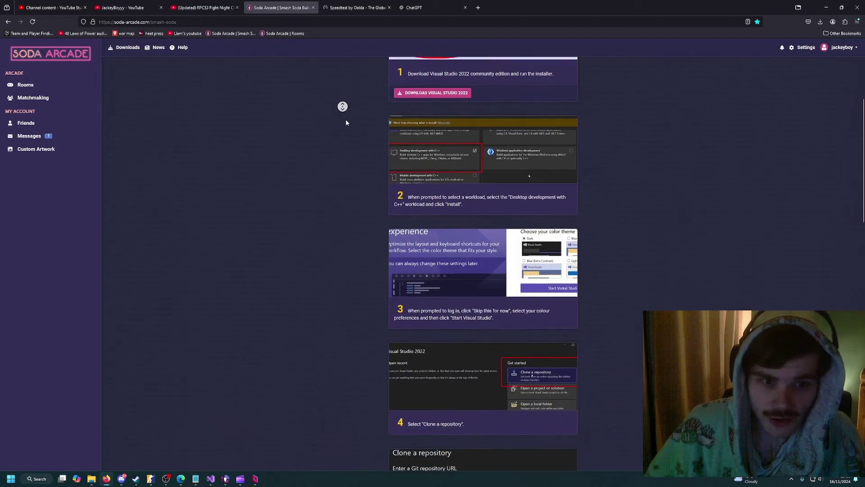
scroll("up", 3)
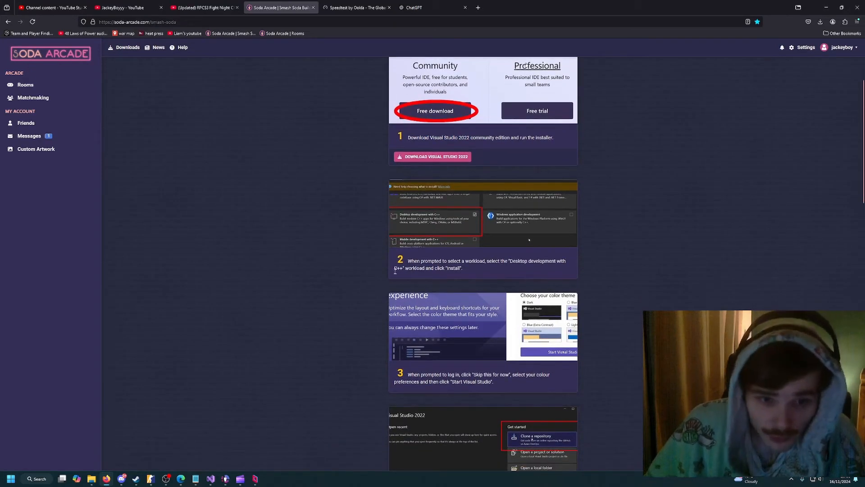
mouse_move(314, 205)
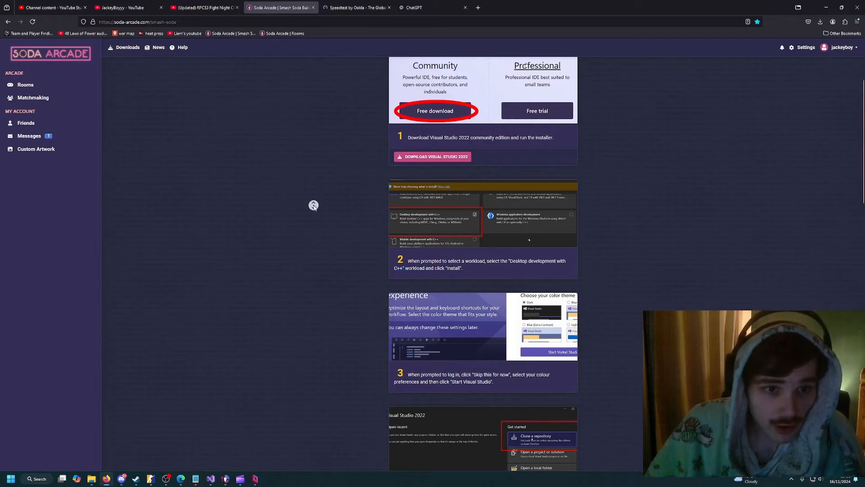
scroll("down", 3)
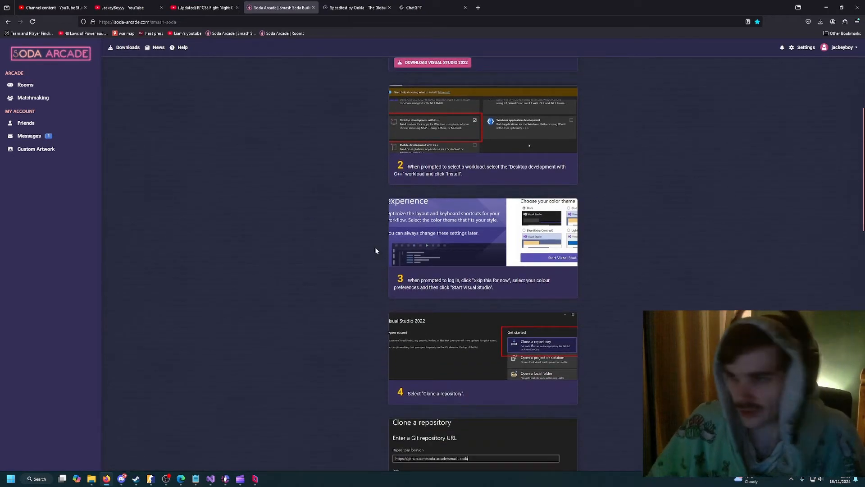
scroll("up", 3)
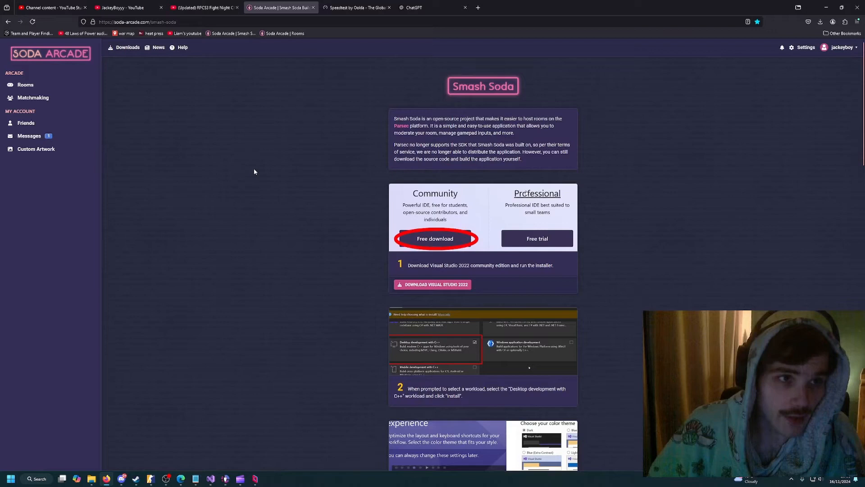
mouse_move(269, 428)
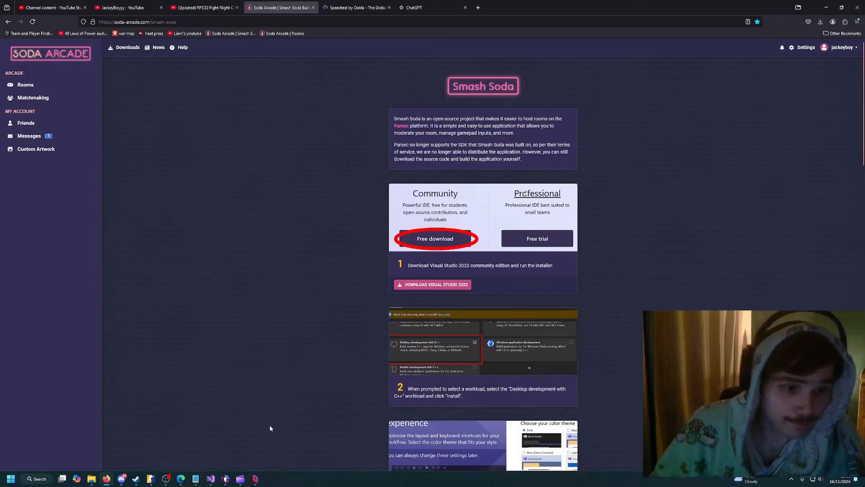
mouse_move(210, 479)
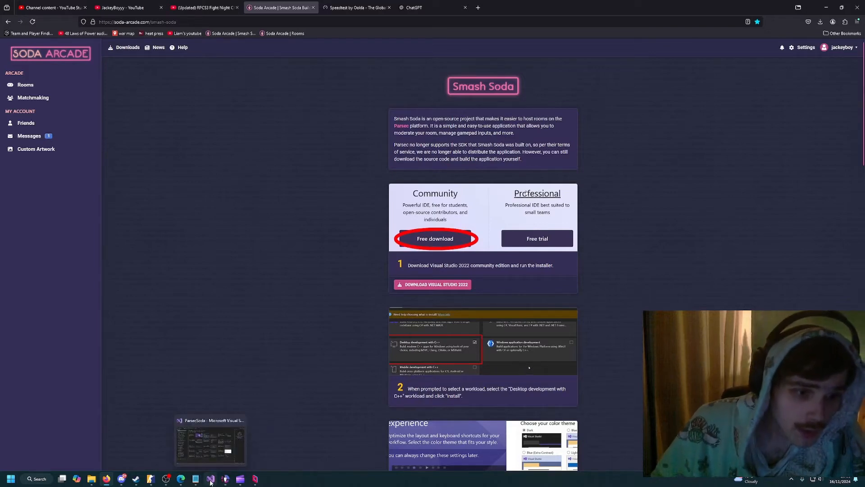
mouse_move(225, 479)
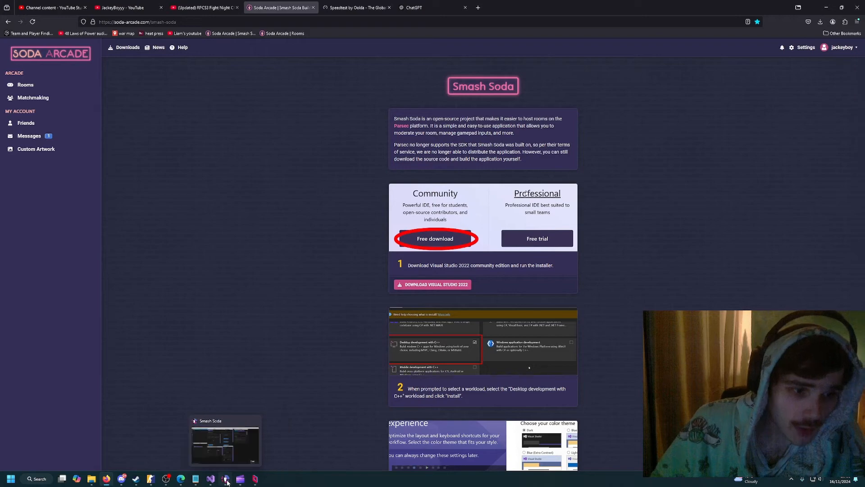
Bring up the Smash Soda host app and its video settings panel.
left_click(225, 443)
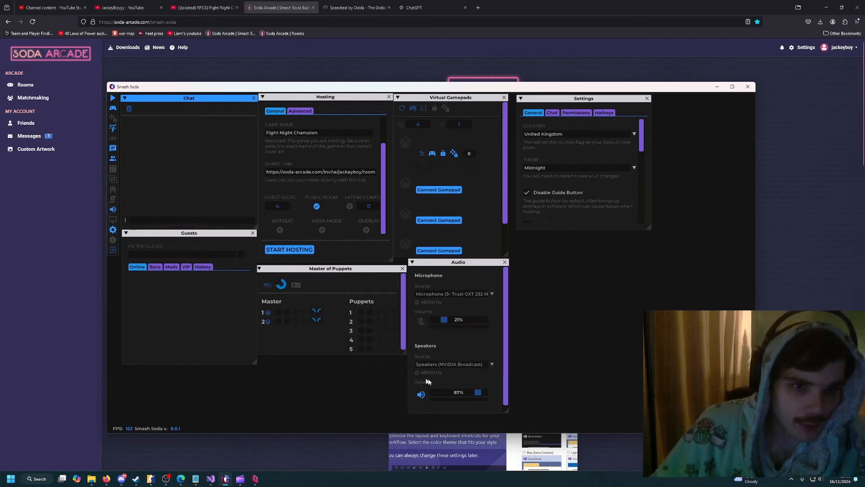
mouse_move(114, 223)
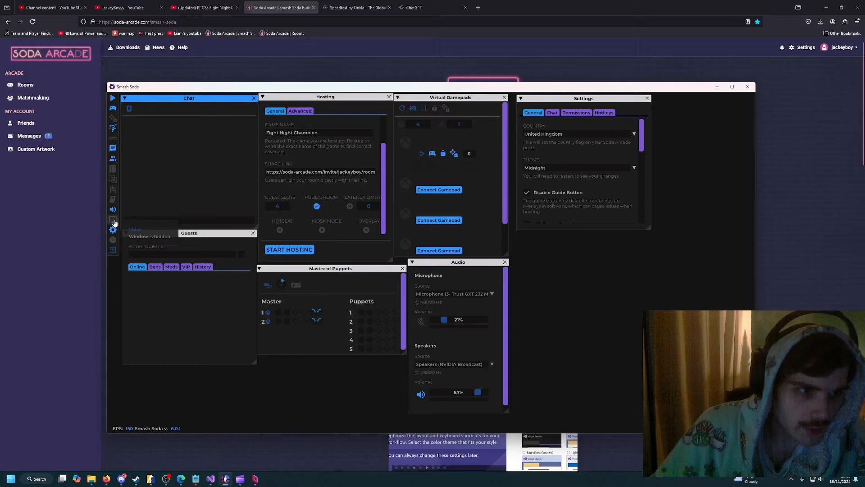
left_click(112, 219)
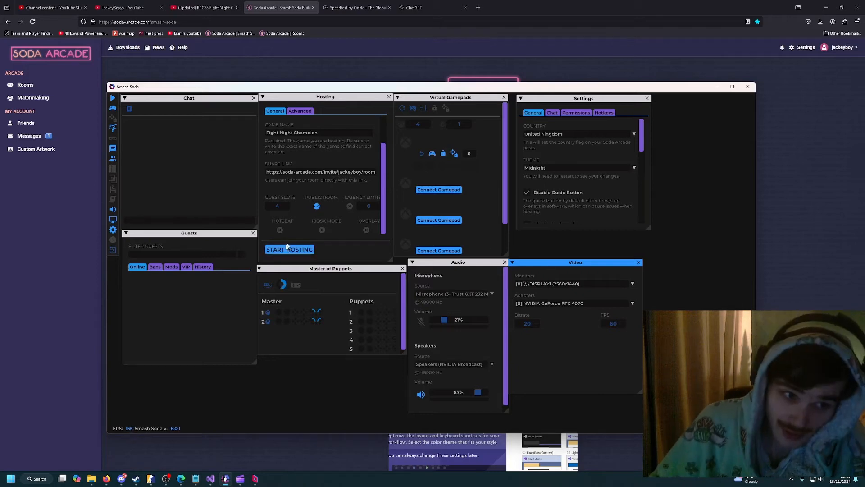
mouse_move(576, 283)
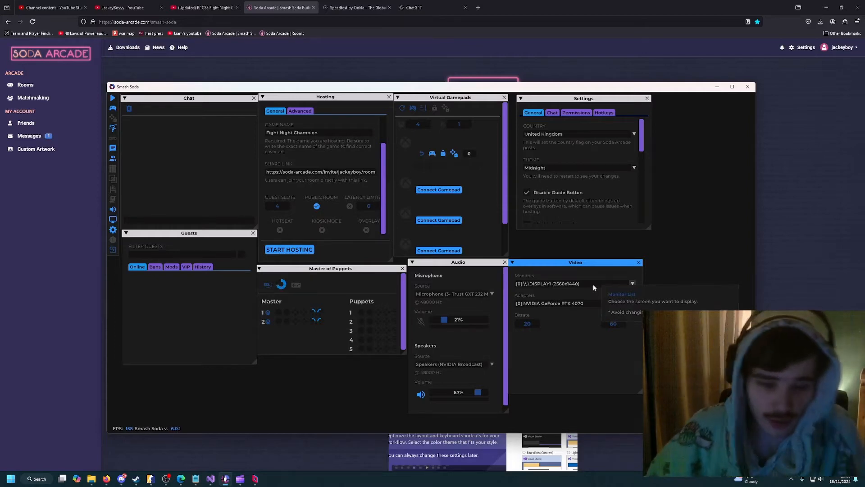
mouse_move(586, 360)
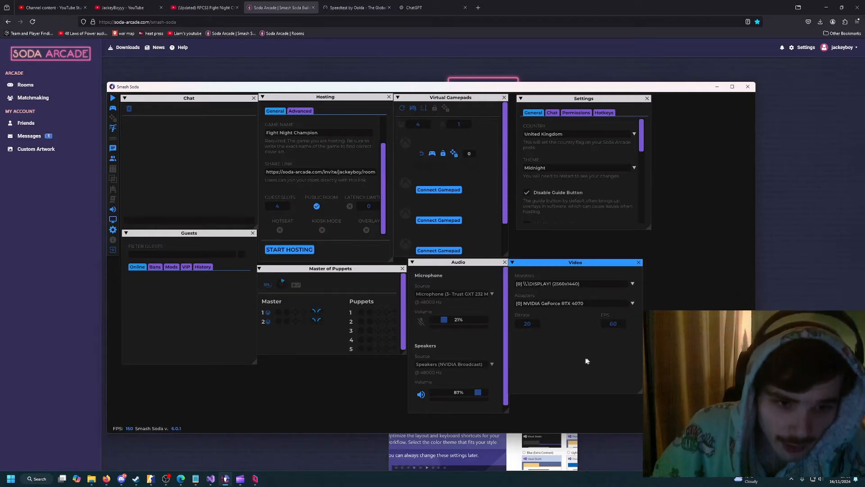
Change options in the Video panel for the display and graphics adapter.
left_click(455, 261)
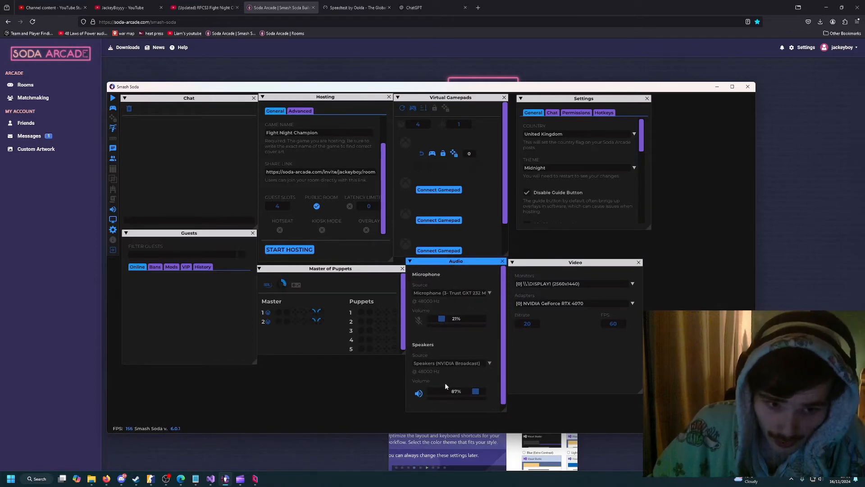
left_click(418, 392)
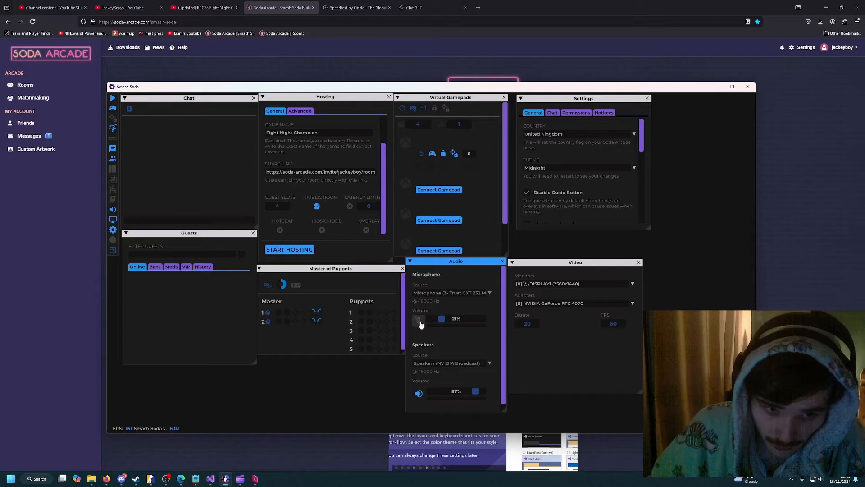
left_click(418, 319)
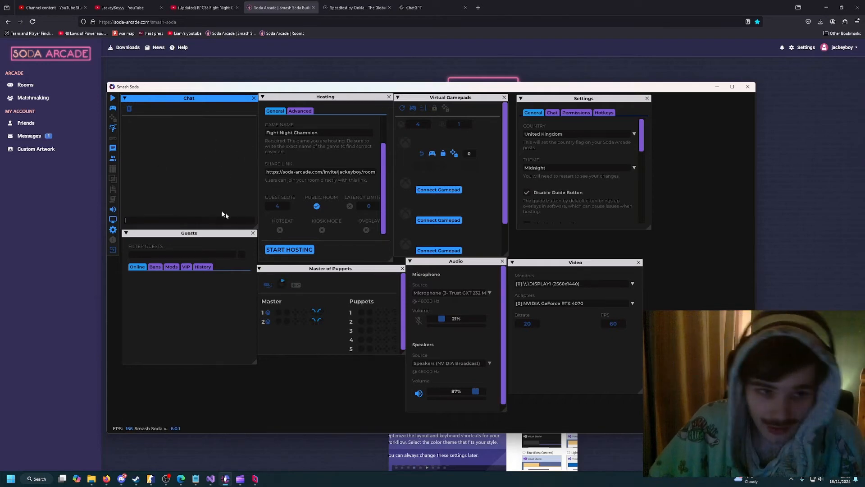
mouse_move(279, 227)
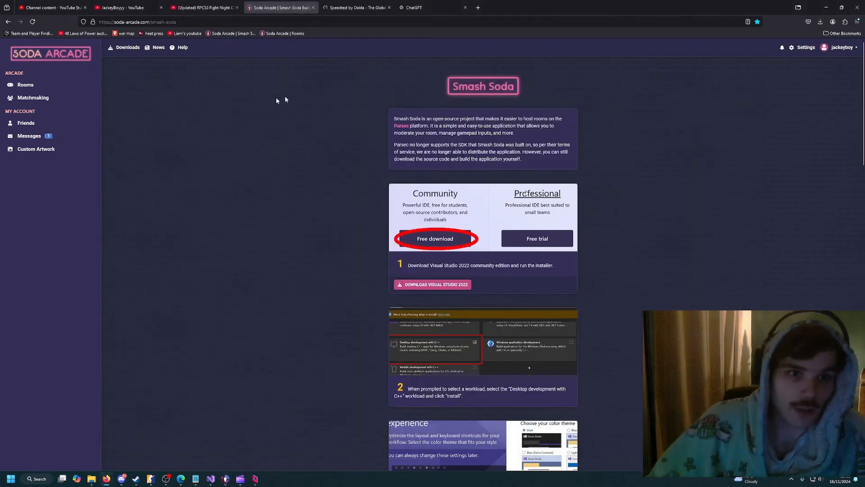
Show the Soda Arcade Rooms page listing the currently hosted game rooms.
left_click(25, 84)
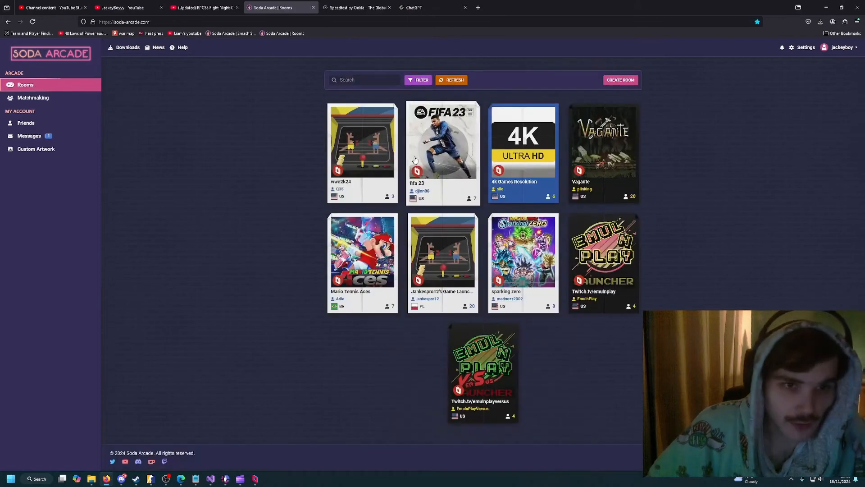
mouse_move(446, 182)
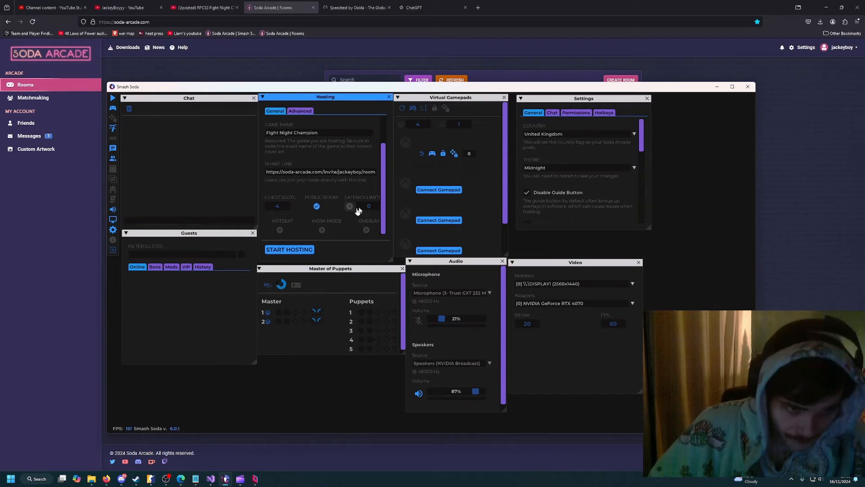
mouse_move(332, 143)
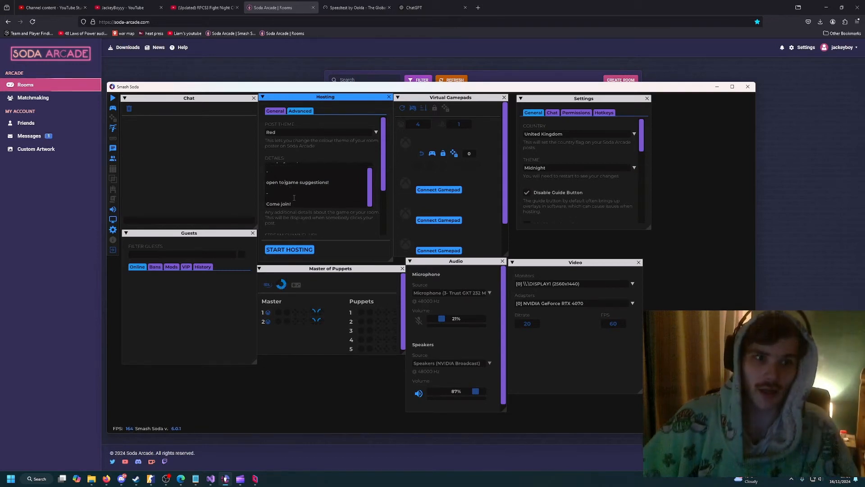
mouse_move(400, 182)
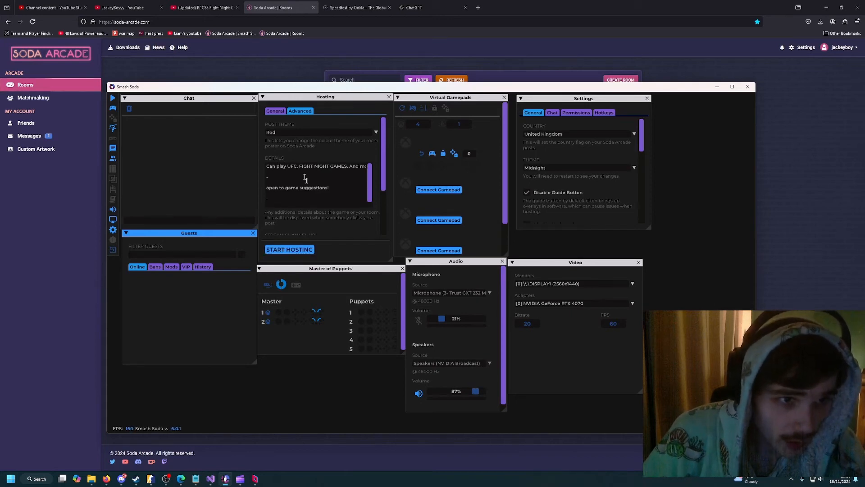
Request to start hosting the Fight Night Champion room, bringing up the confirmation prompt.
left_click(290, 249)
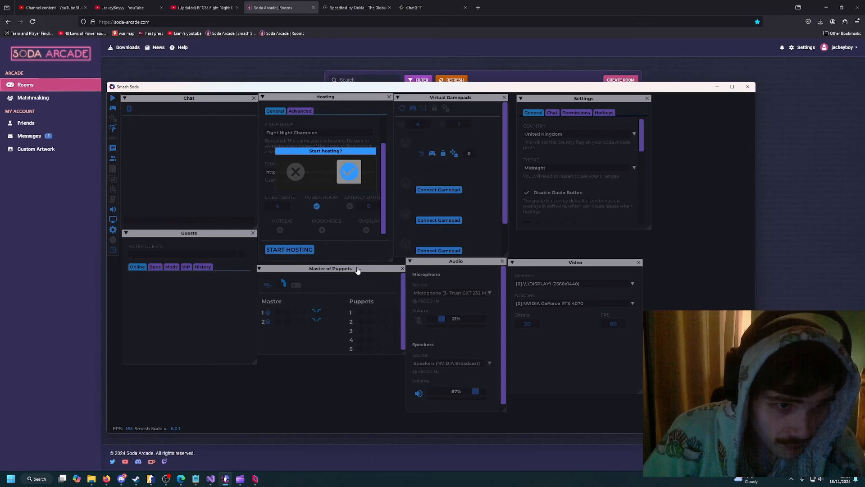
Confirm hosting and refresh so the Fight Night Champion room appears live with 4 slots.
left_click(348, 171)
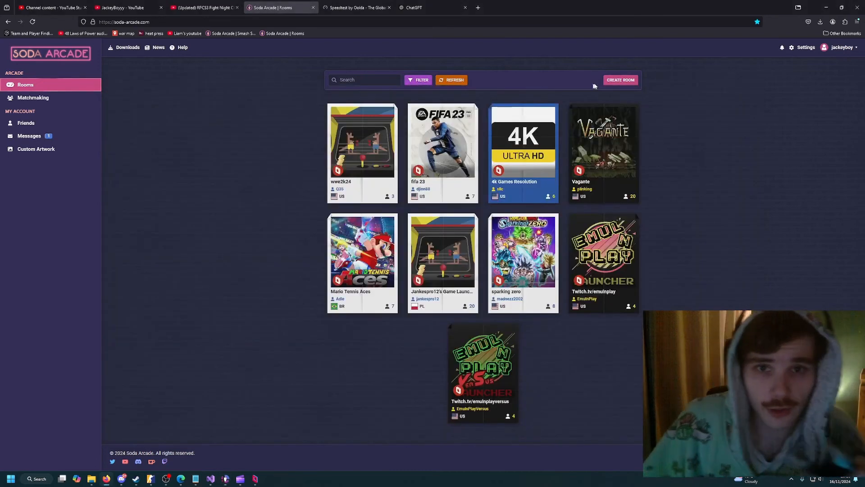
left_click(452, 80)
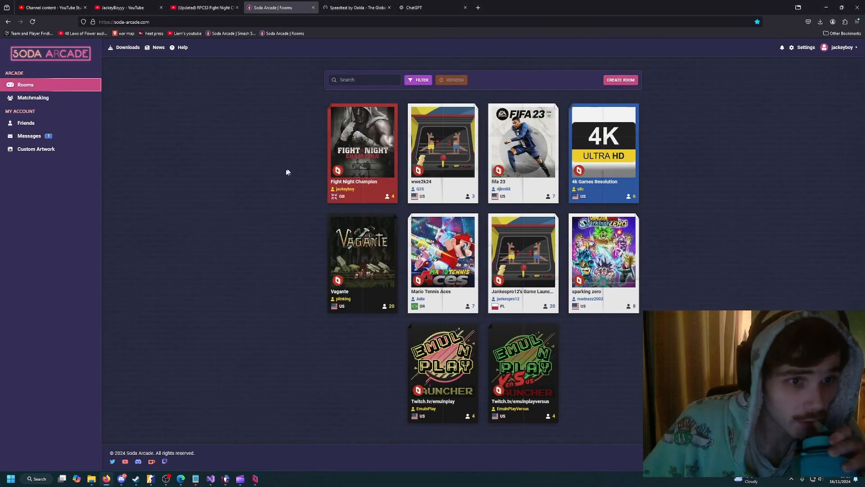
mouse_move(307, 187)
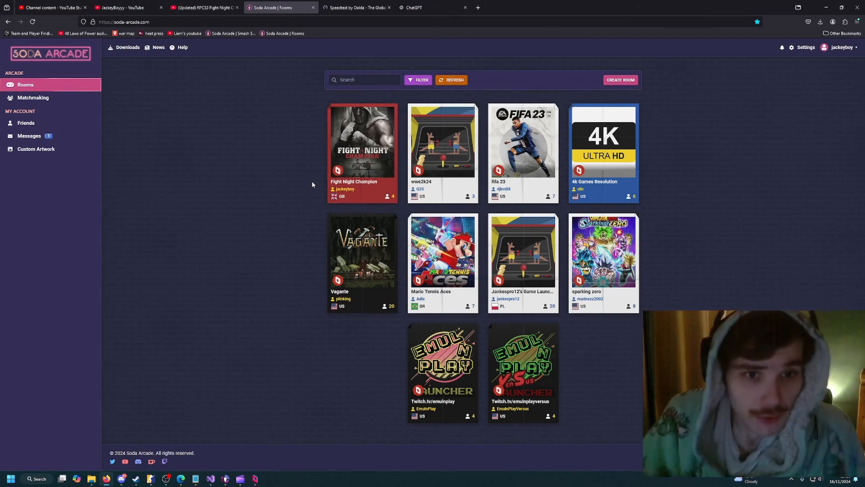
mouse_move(196, 478)
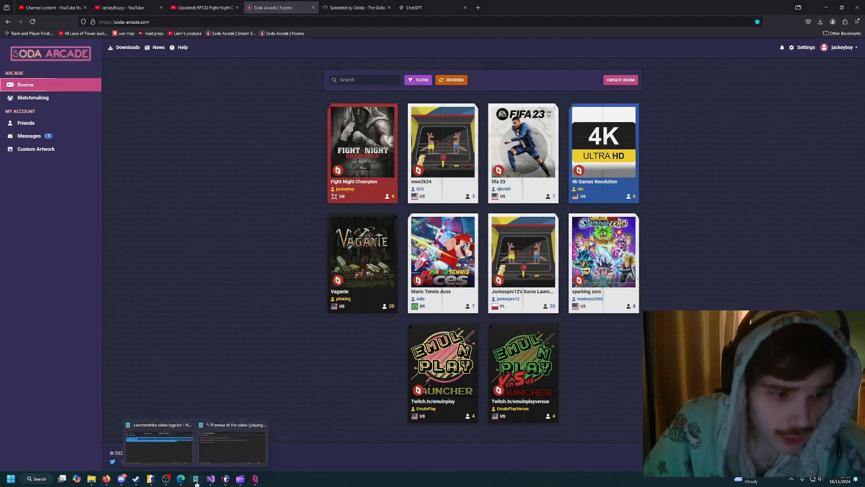